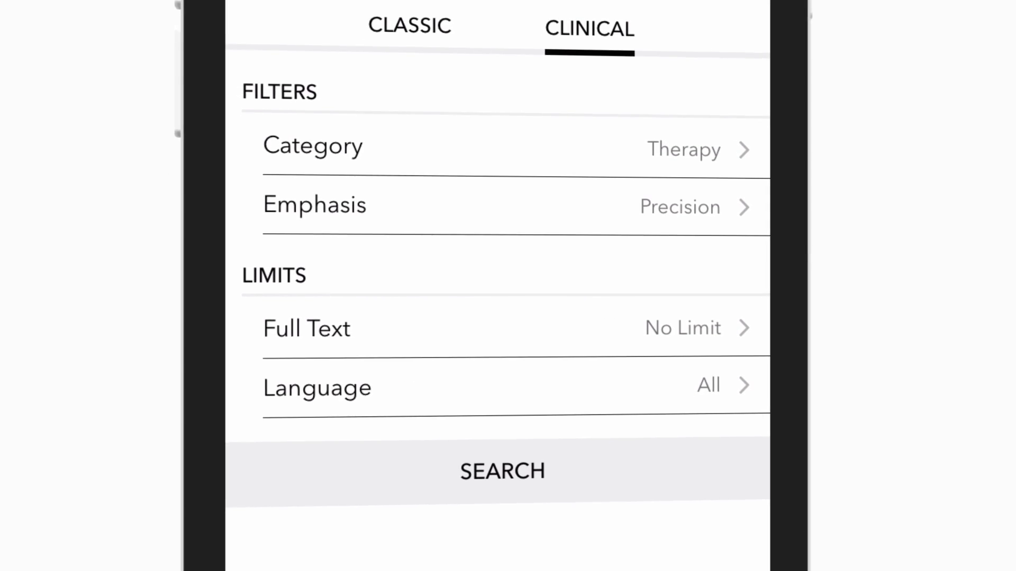
Show the Your Journals list with Annals, BMJ, JAMA and Mayo Clinic Proceedings.
{"action": "scroll", "scroll_direction": "down", "scroll_amount": 3}
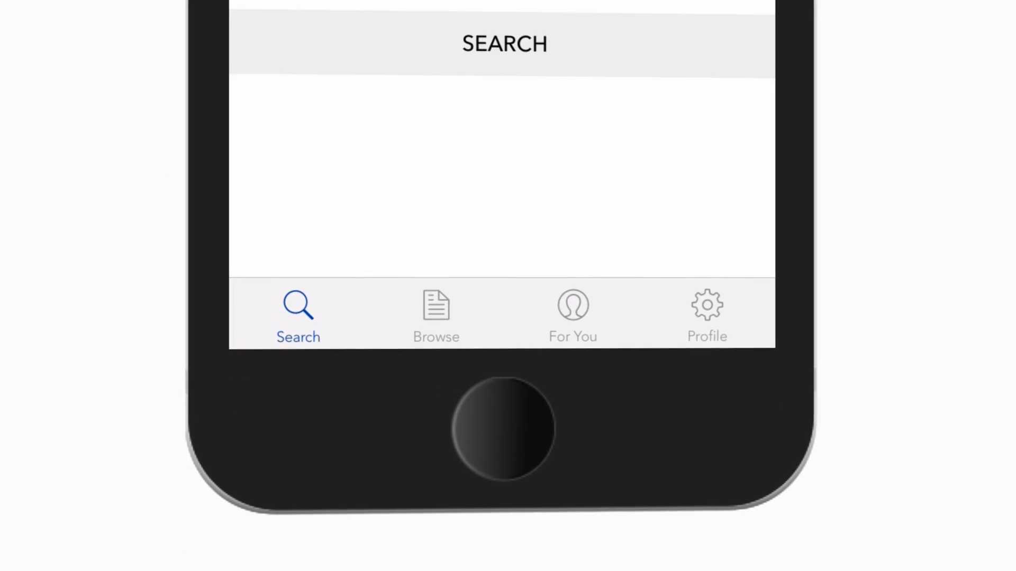
{"action": "left_click", "coordinate": [436, 314]}
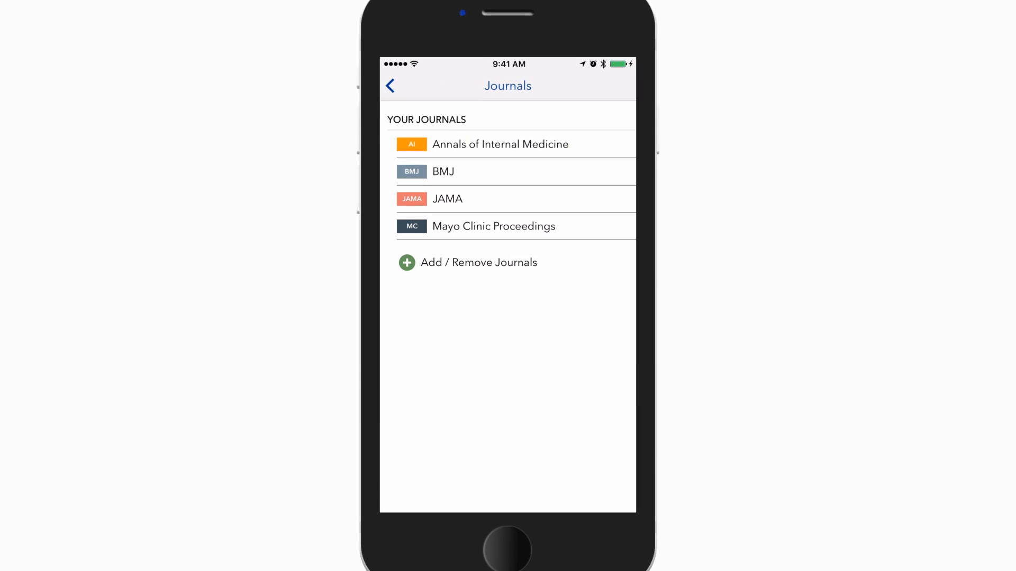
Search 'new e' and follow The New England Journal of Medicine in Add / Remove Journals.
{"action": "left_click", "coordinate": [467, 263]}
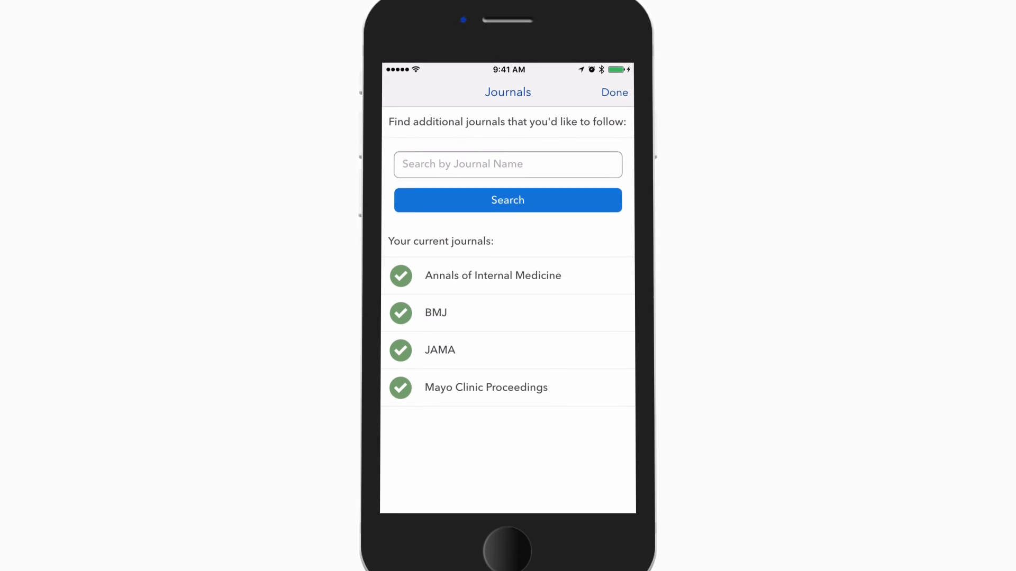
{"action": "type", "text": "new e"}
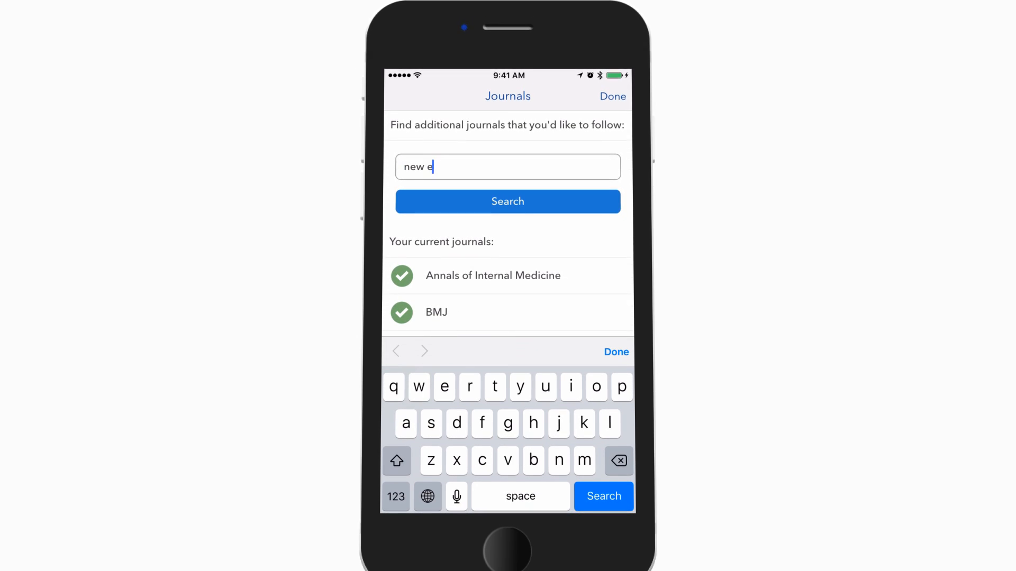
{"action": "left_click", "coordinate": [506, 201]}
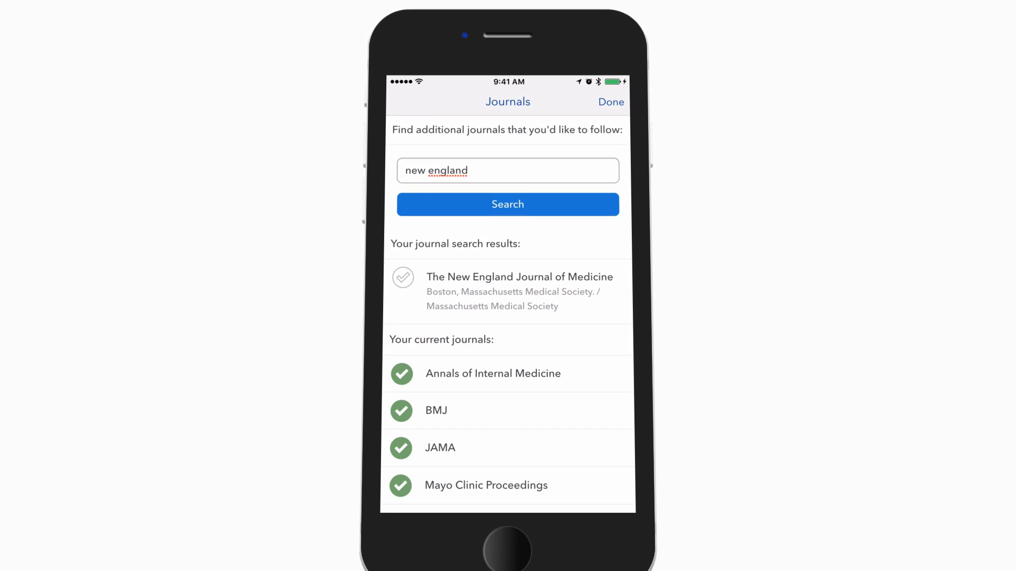
{"action": "left_click", "coordinate": [402, 278]}
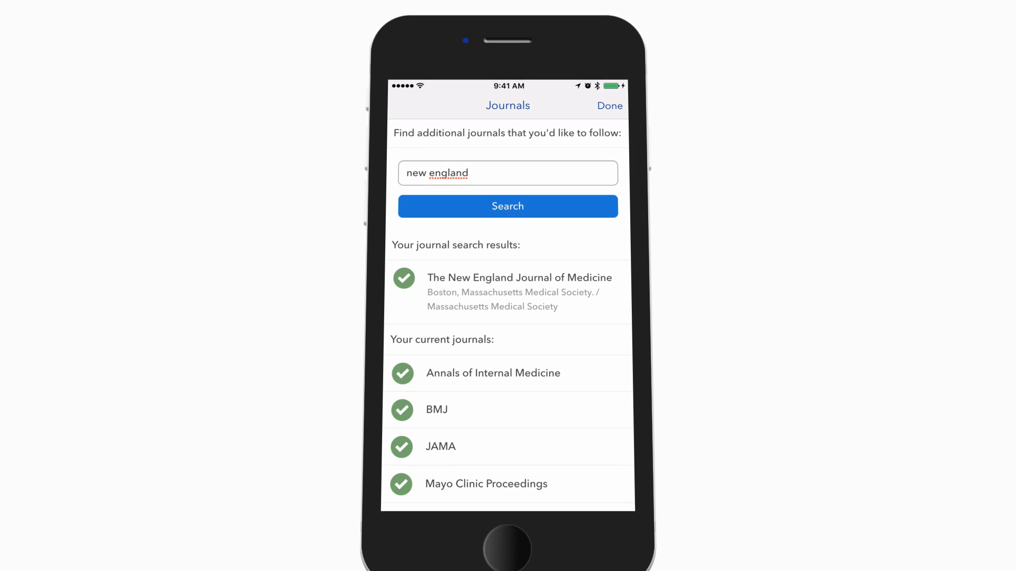
{"action": "left_click", "coordinate": [608, 106]}
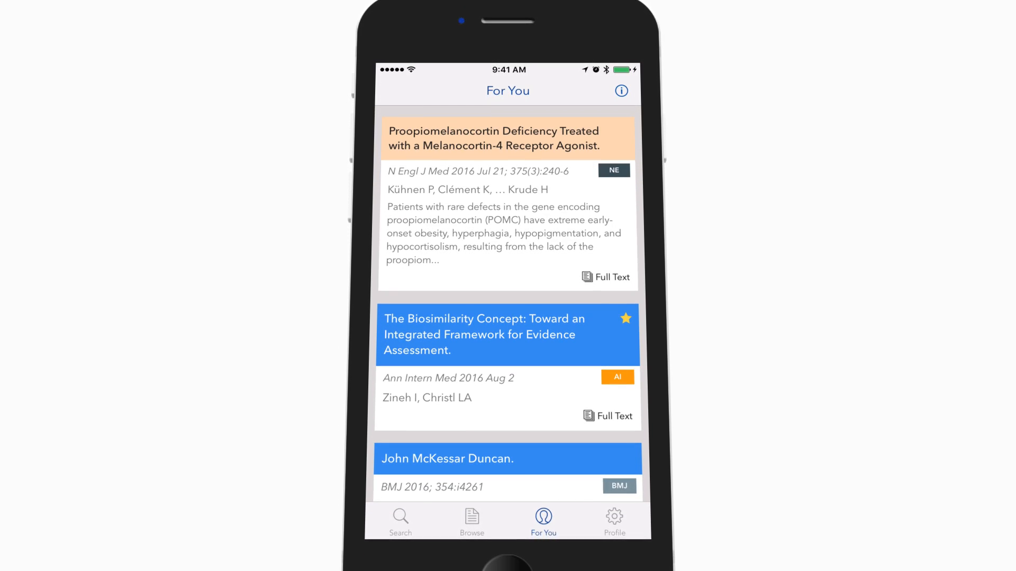
Scroll through the For You article cards down to the Nephrology article.
{"action": "scroll", "scroll_direction": "down", "scroll_amount": 3}
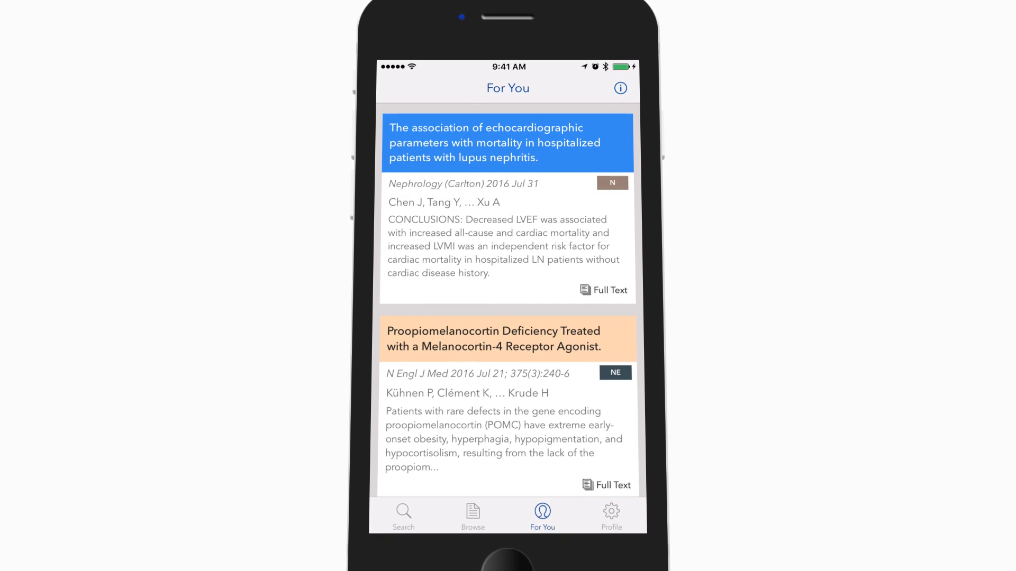
{"action": "scroll", "scroll_direction": "down", "scroll_amount": 3}
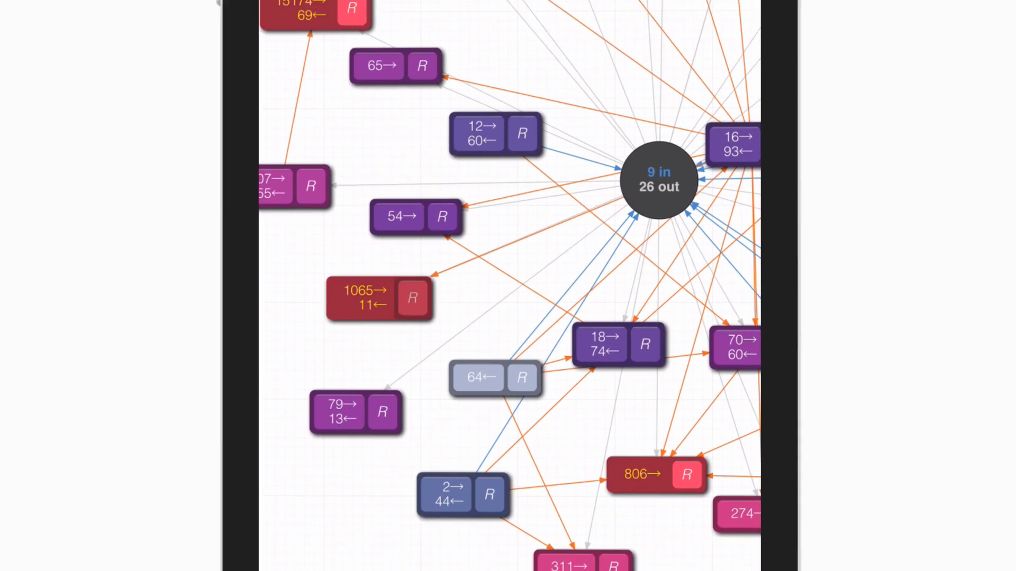
Select a node in the Graference citation graph to bring up the article's sharing options.
{"action": "left_click", "coordinate": [657, 180]}
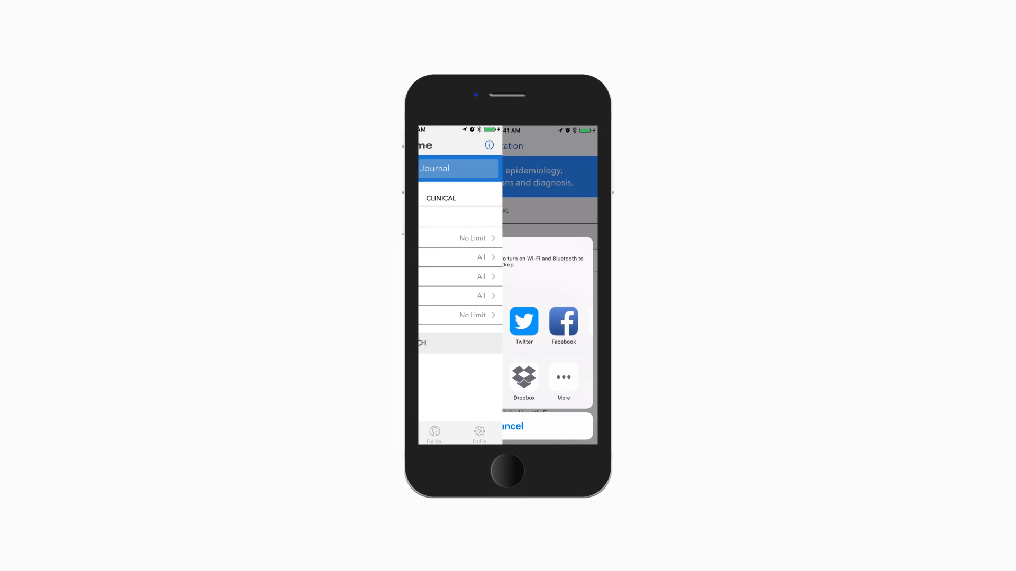
Cancel the share sheet to land back on the Classic search screen with its limits.
{"action": "left_click", "coordinate": [510, 426]}
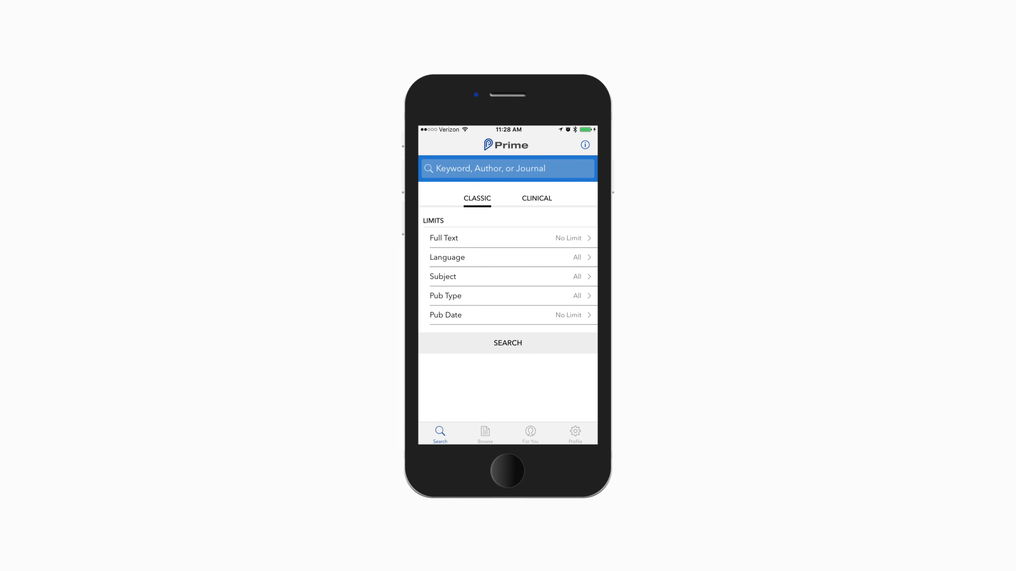